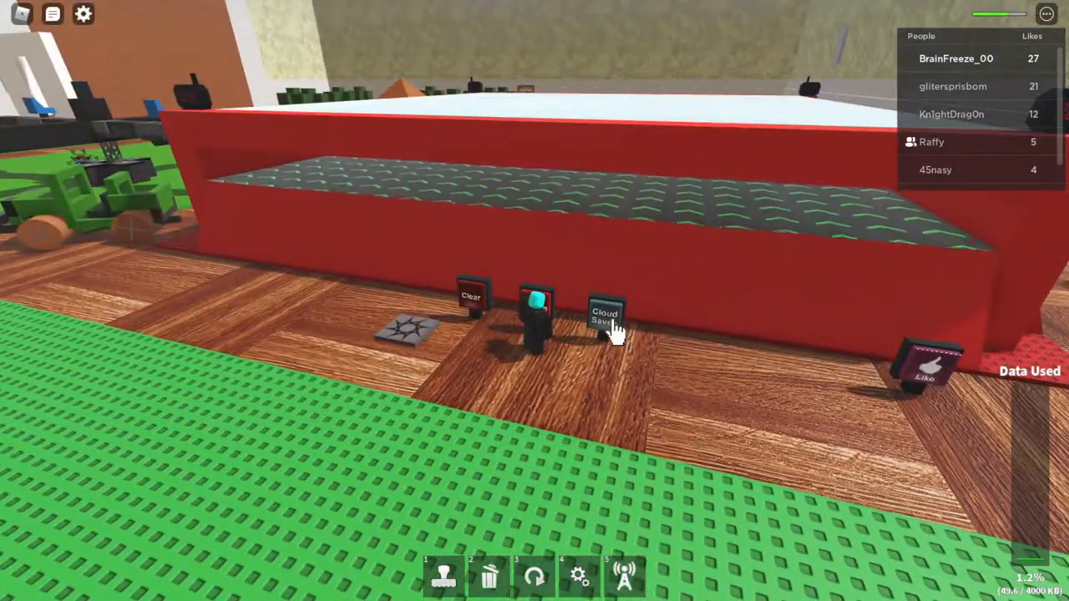
Open the Cloud Saves window and select the second save slot
left_click(605, 317)
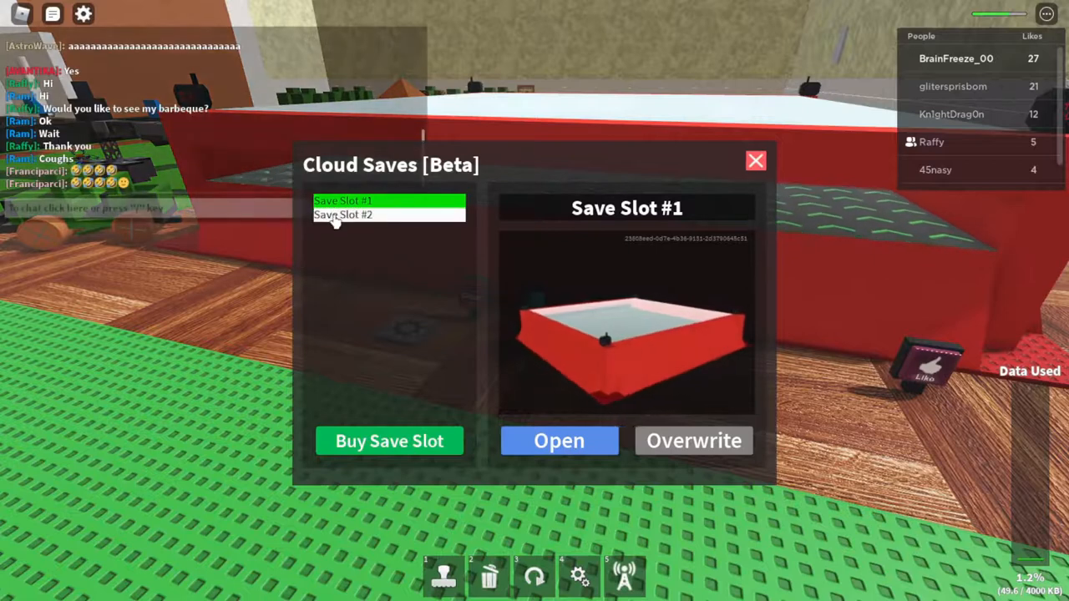
left_click(755, 161)
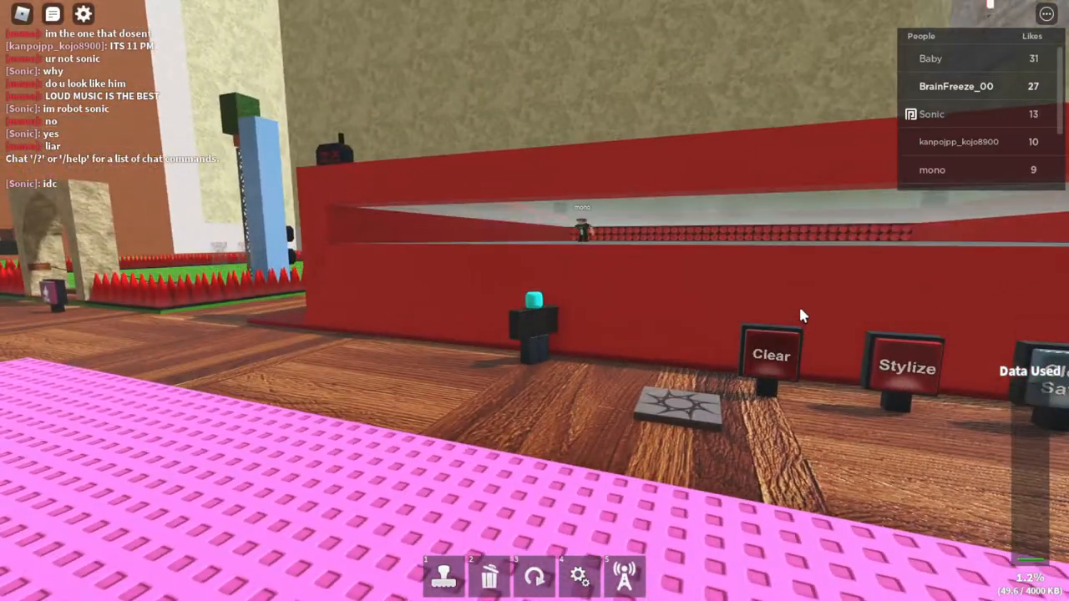
At the stone patio, start a chat message to post '*cooks*'
key("/")
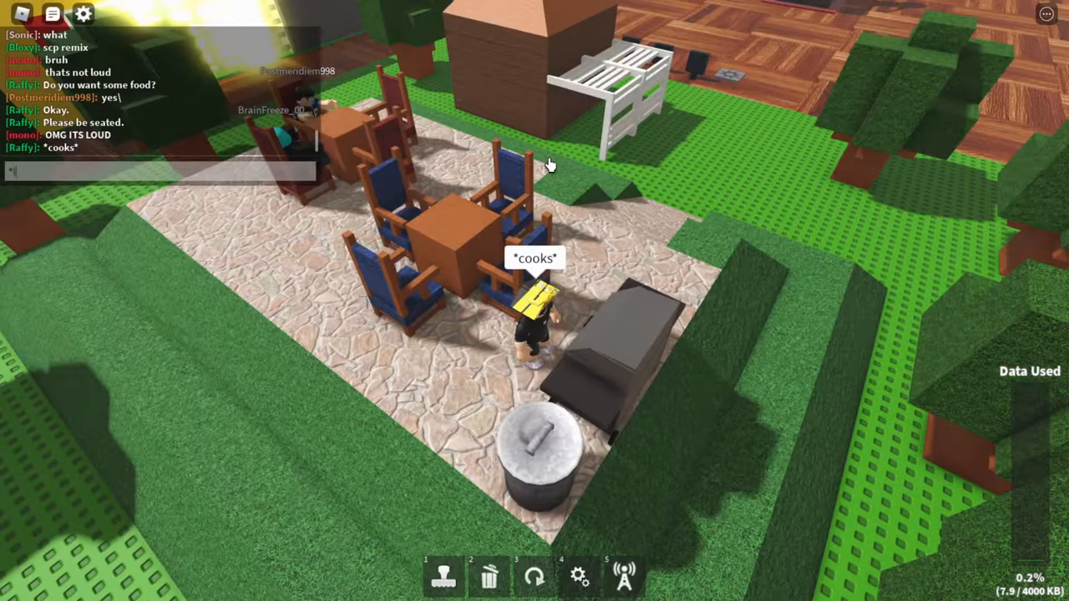
Post fire roleplay messages: '*is alarmed*', '*a flame*', 'Ahh!!', '*it spreads*', 'Run for your lives!'
type("*is alarm")
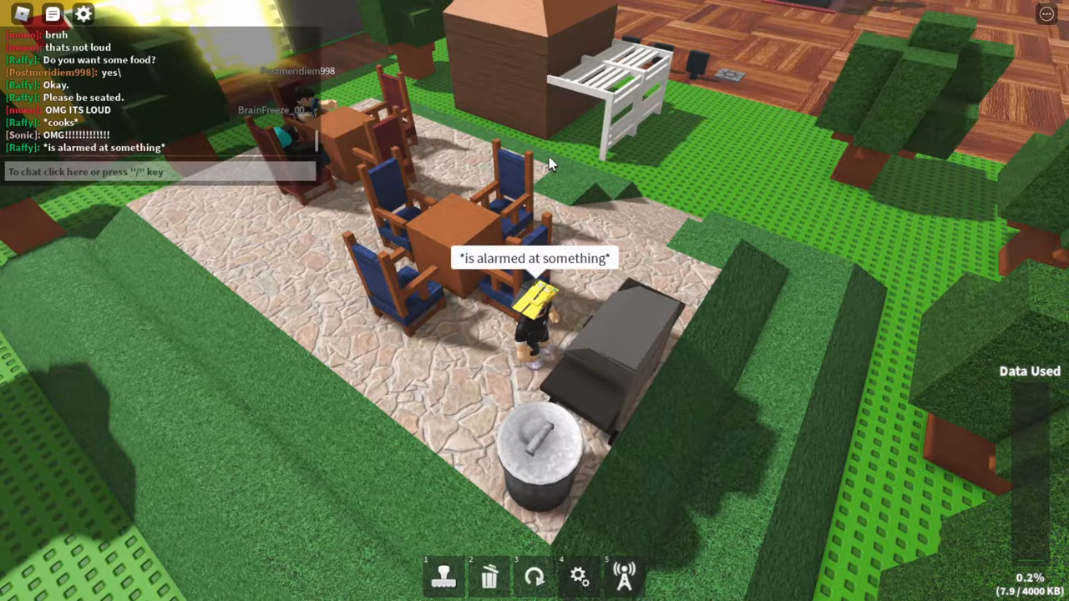
left_click(159, 171)
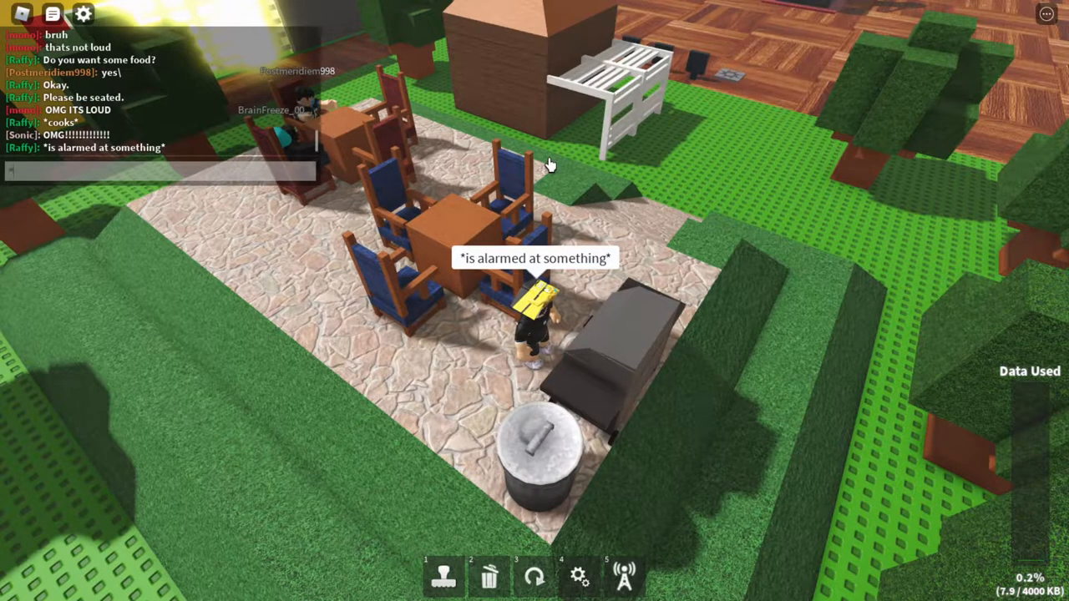
type("*a flame")
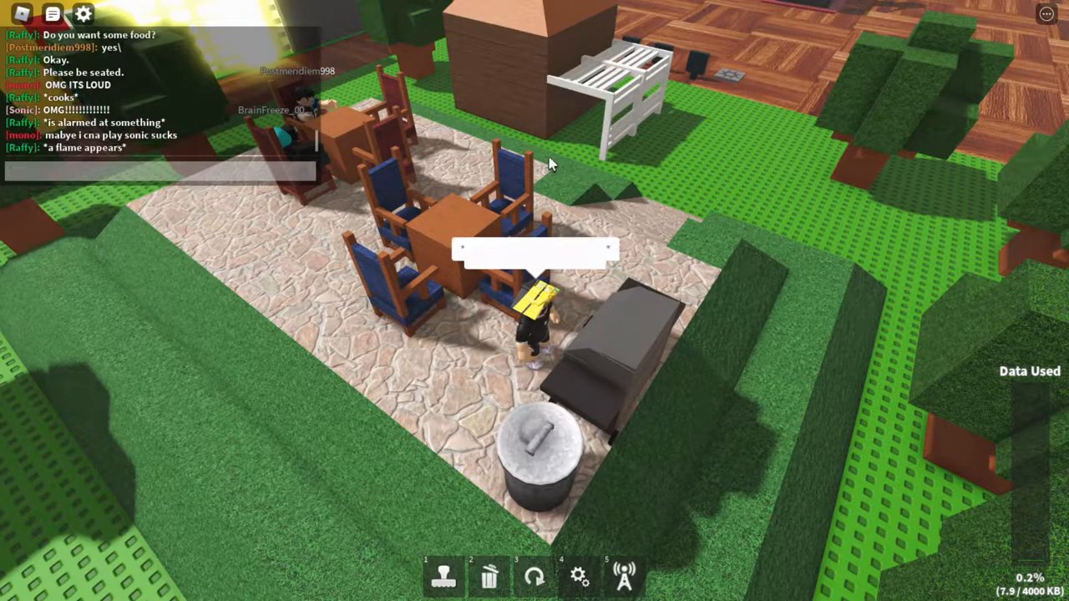
type("Ahh")
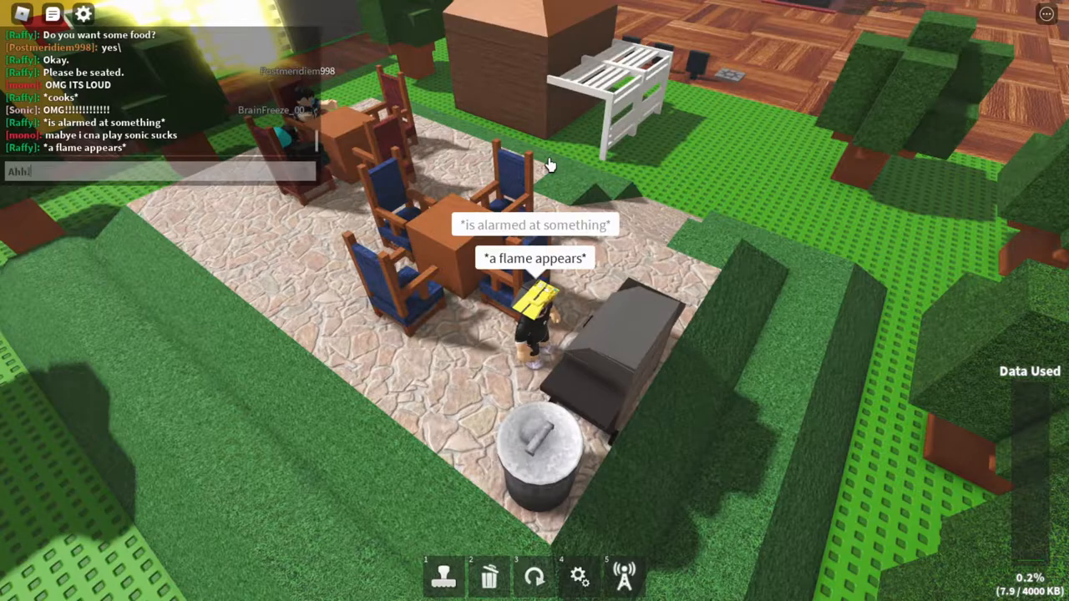
key("enter")
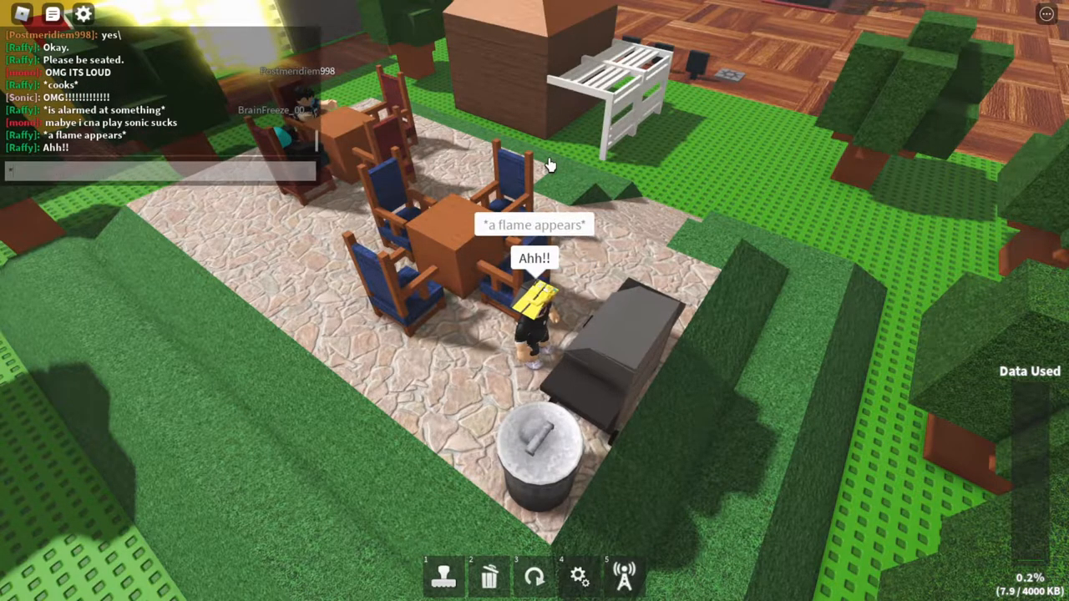
type("*it spread")
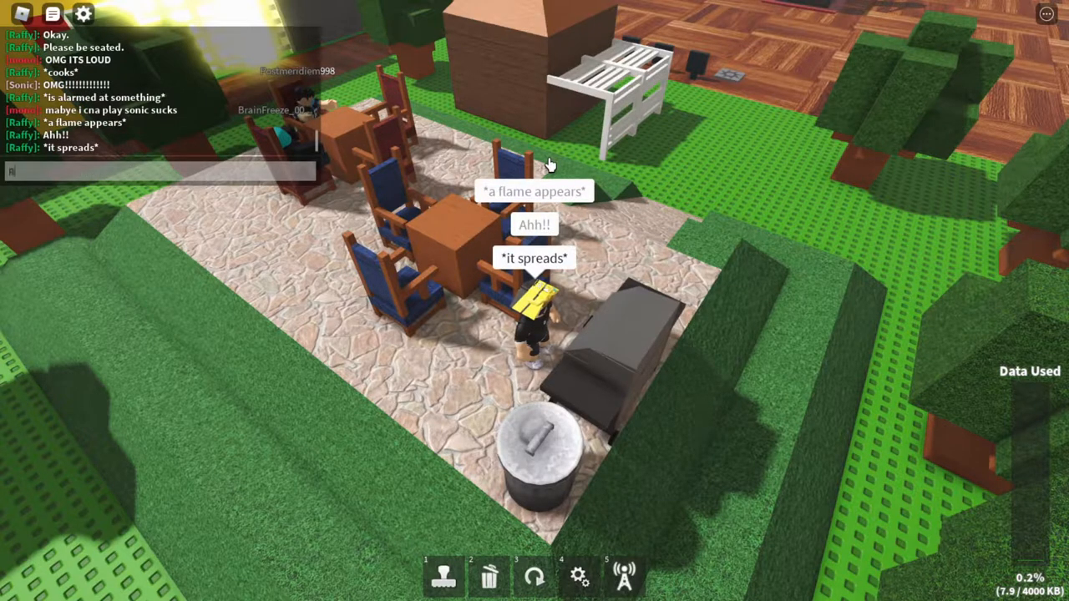
type("Run for your")
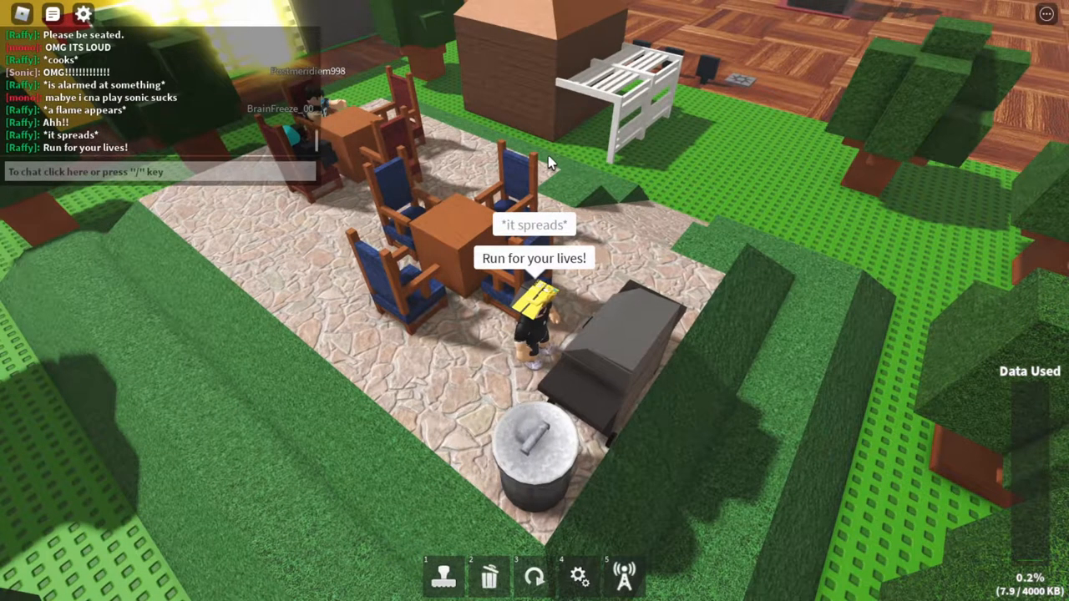
Chat with other players while standing among the speakers by the spawn pads
type("*every")
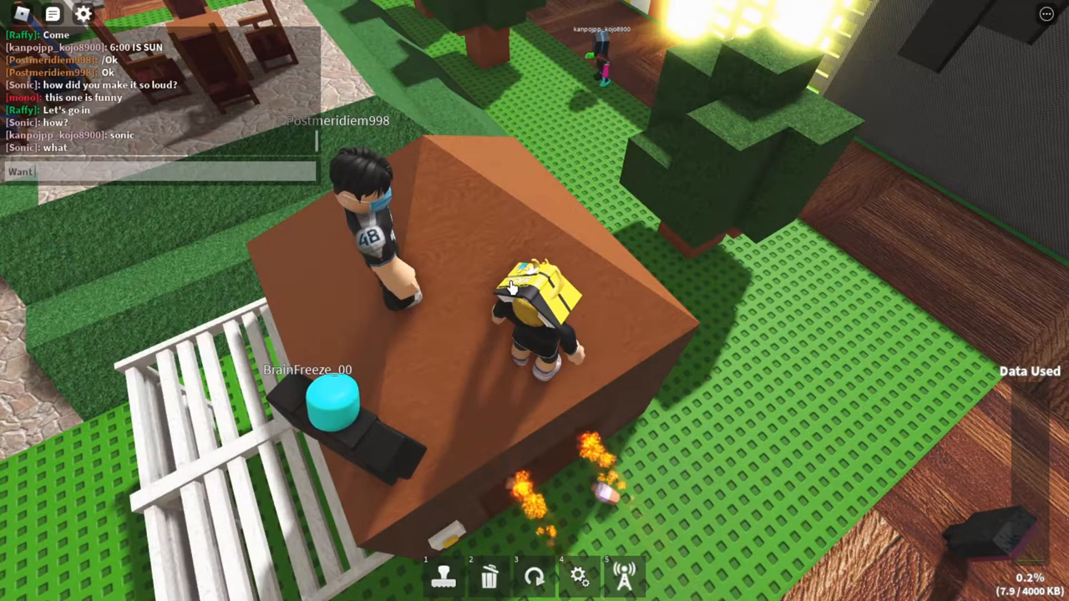
type("to come i")
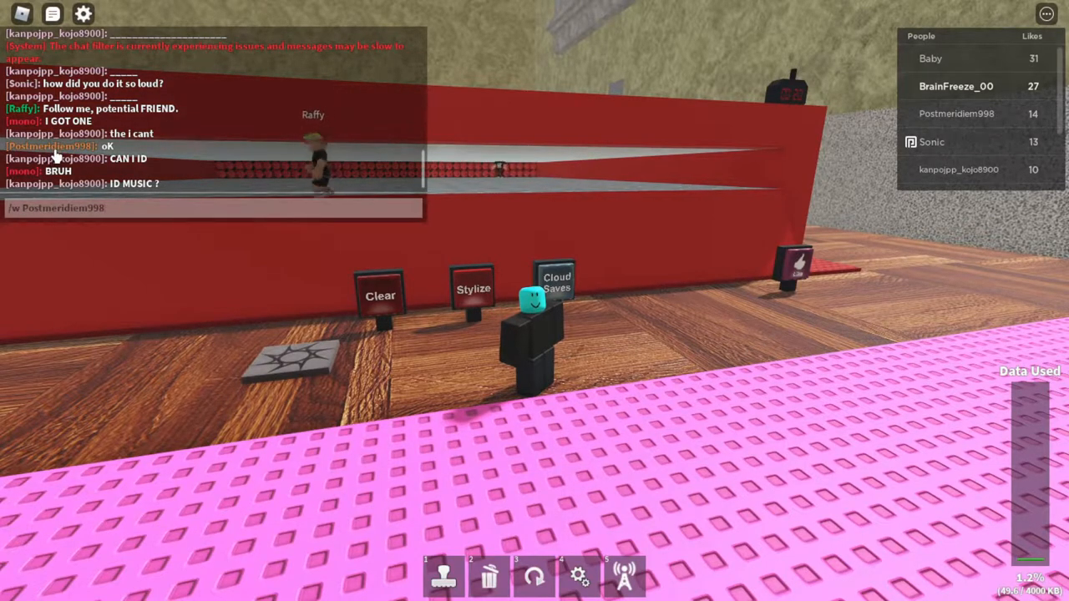
type("don'")
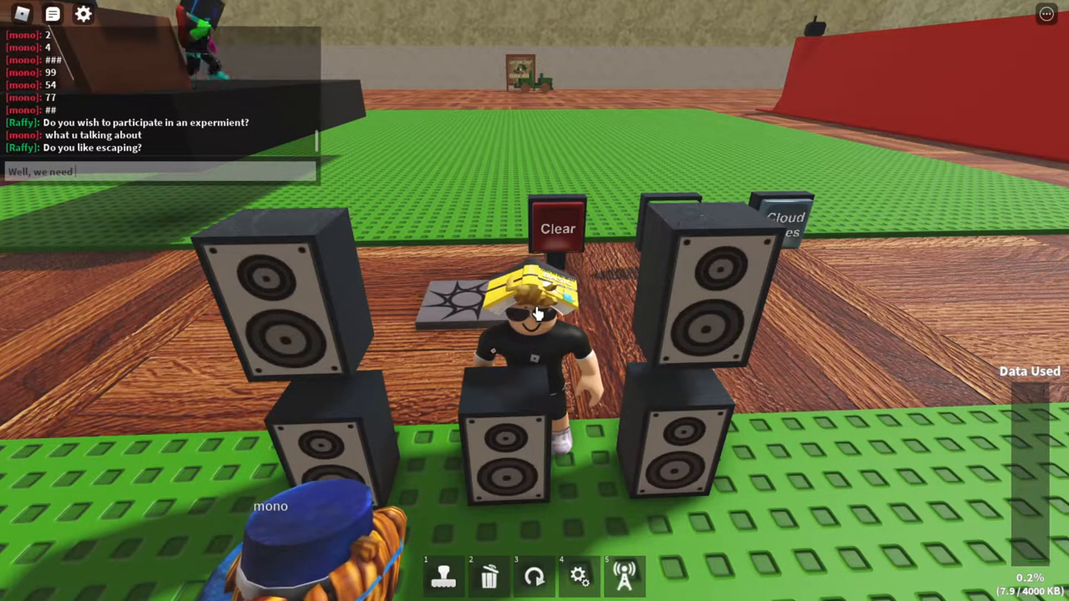
type("a fe")
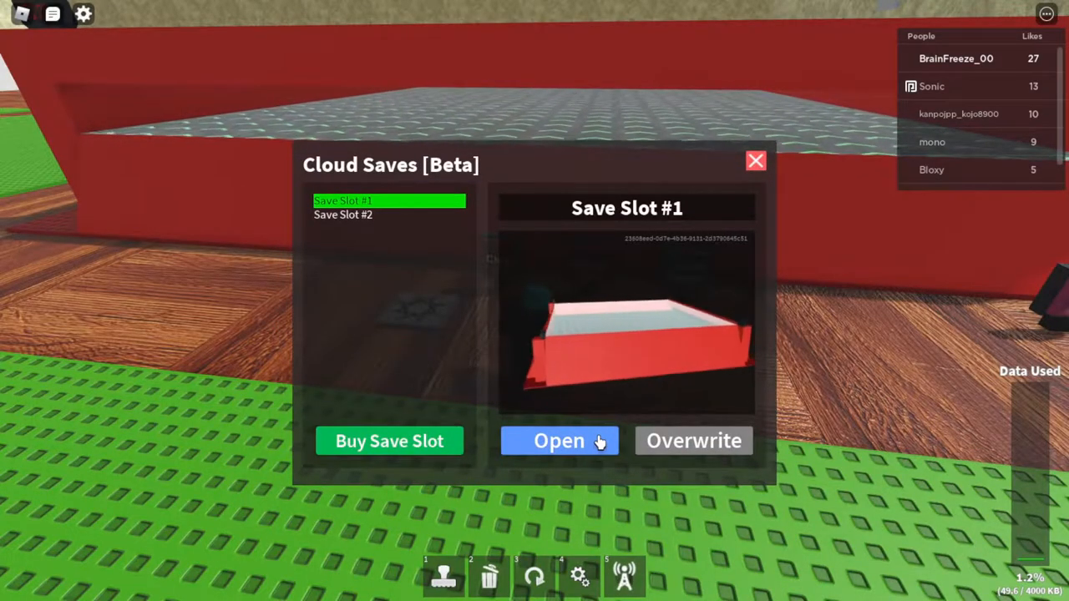
Click Open on Save Slot #1 in the Cloud Saves window
left_click(559, 441)
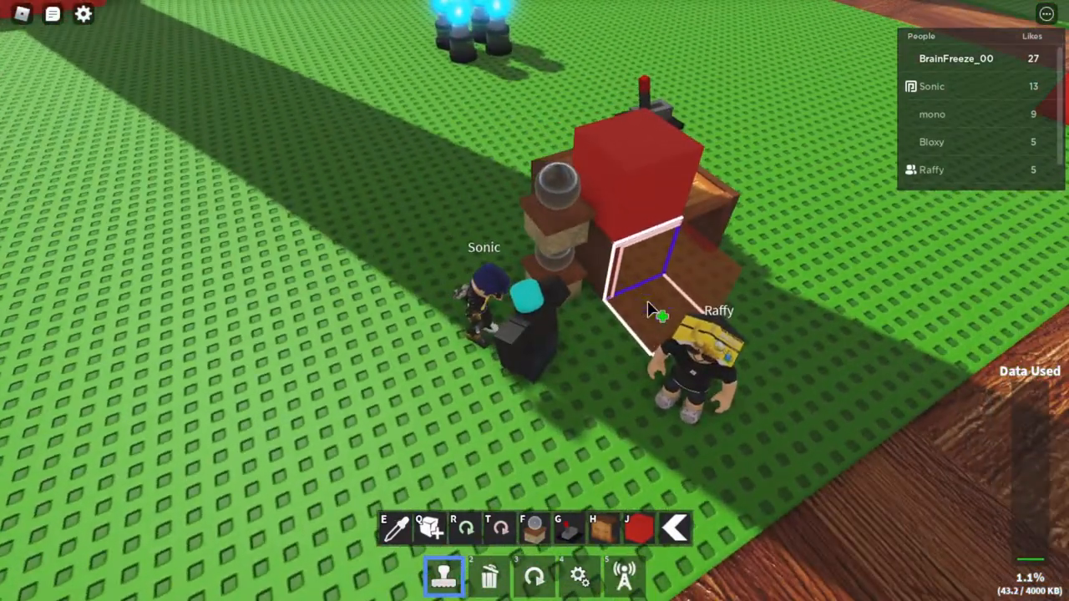
Place a door piece beside the red block
left_click(488, 577)
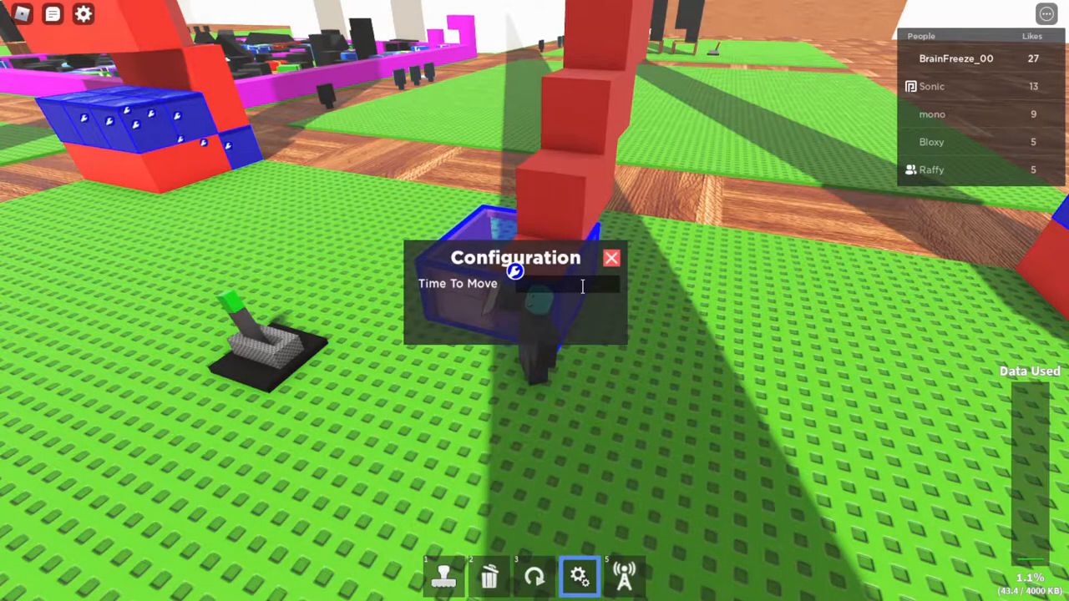
Edit the blue mover block's Time To Move field in Configuration
left_click(610, 257)
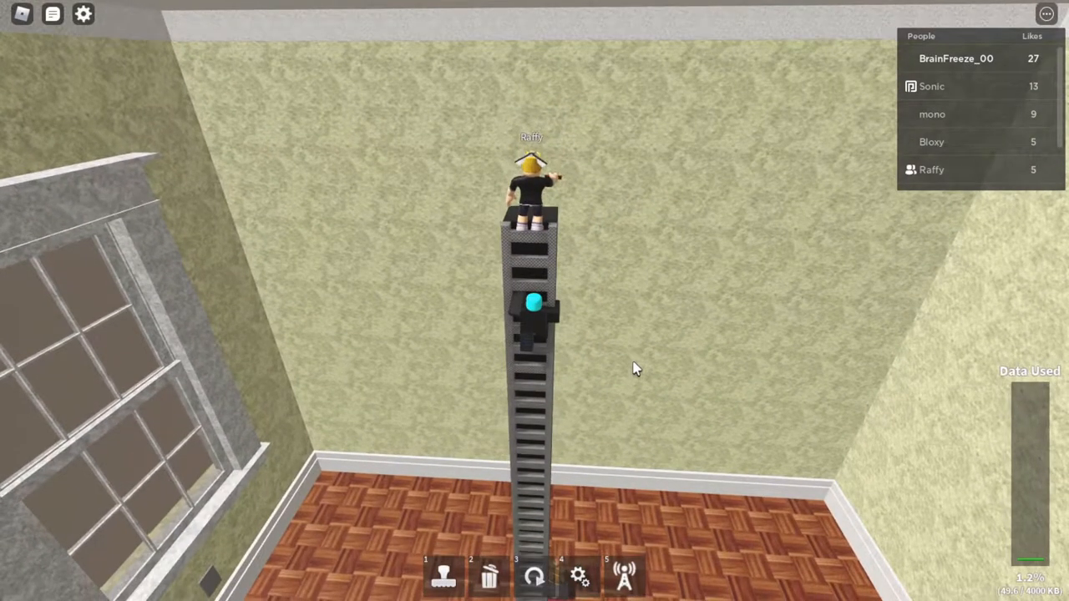
mouse_move(619, 410)
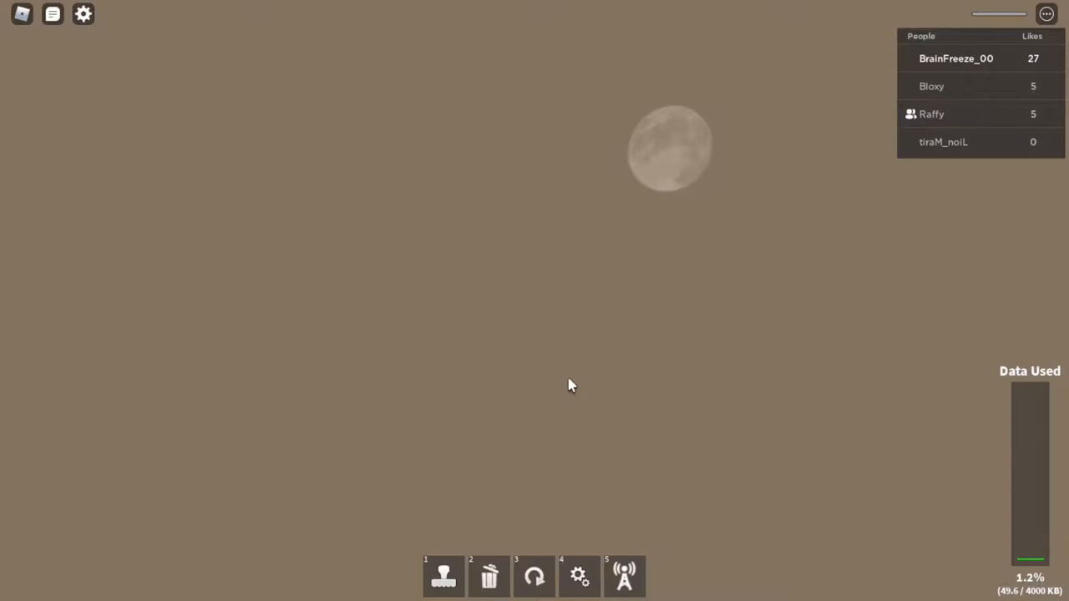
mouse_move(574, 390)
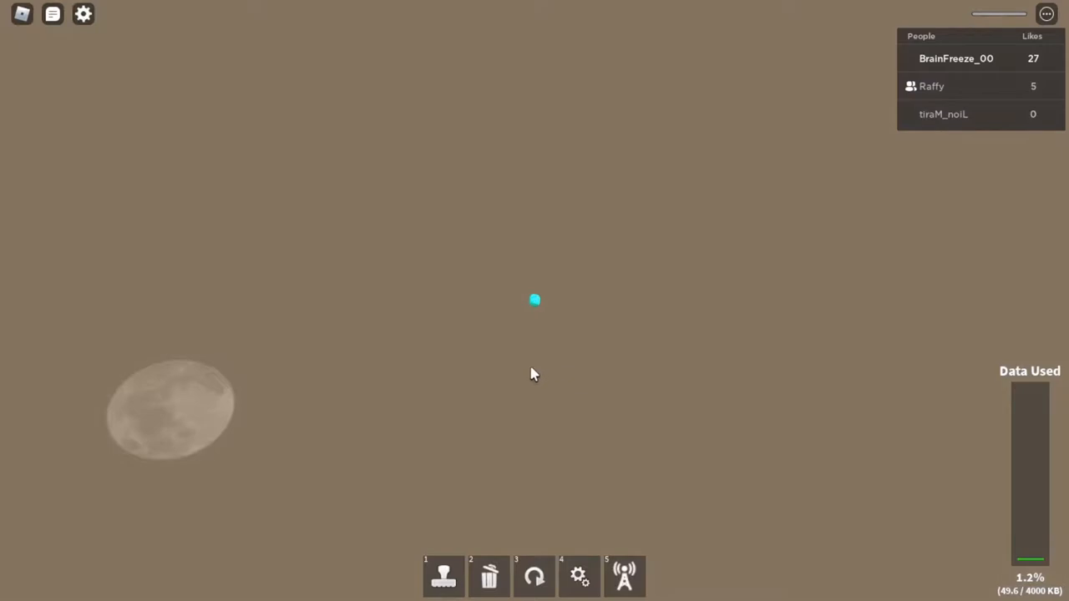
mouse_move(609, 334)
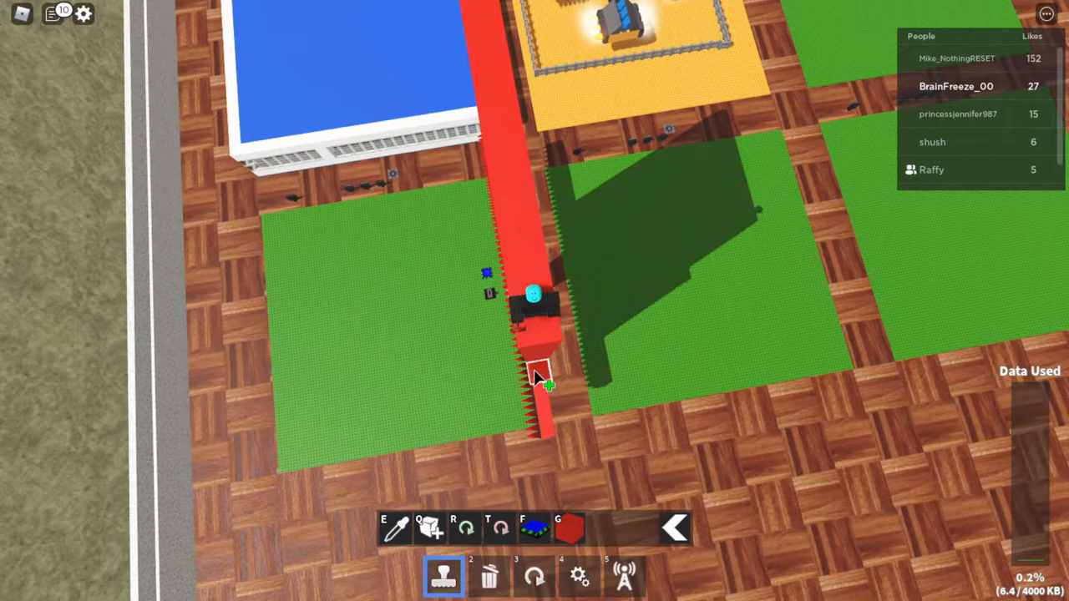
Add another spiked red wall section at the end of the wall
left_click(538, 372)
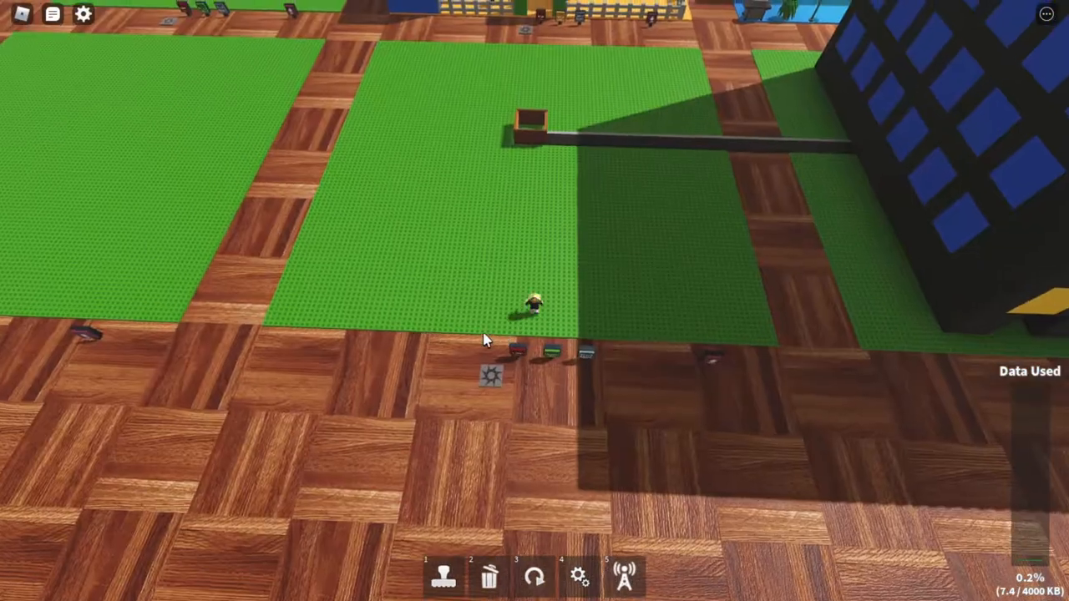
Select the small box at the dark beam's end with the wiring tool
left_click(624, 576)
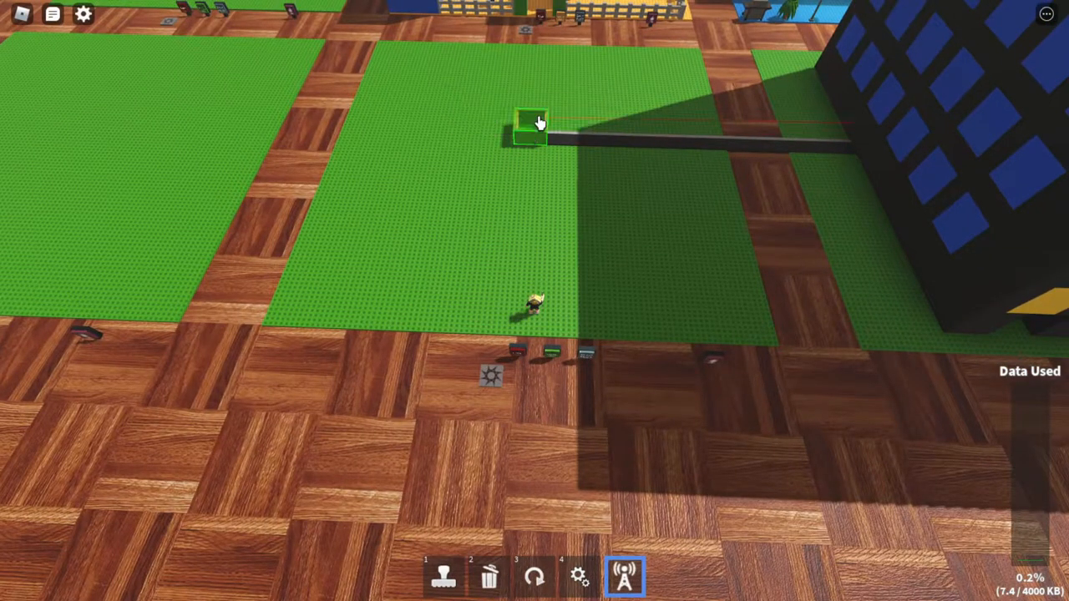